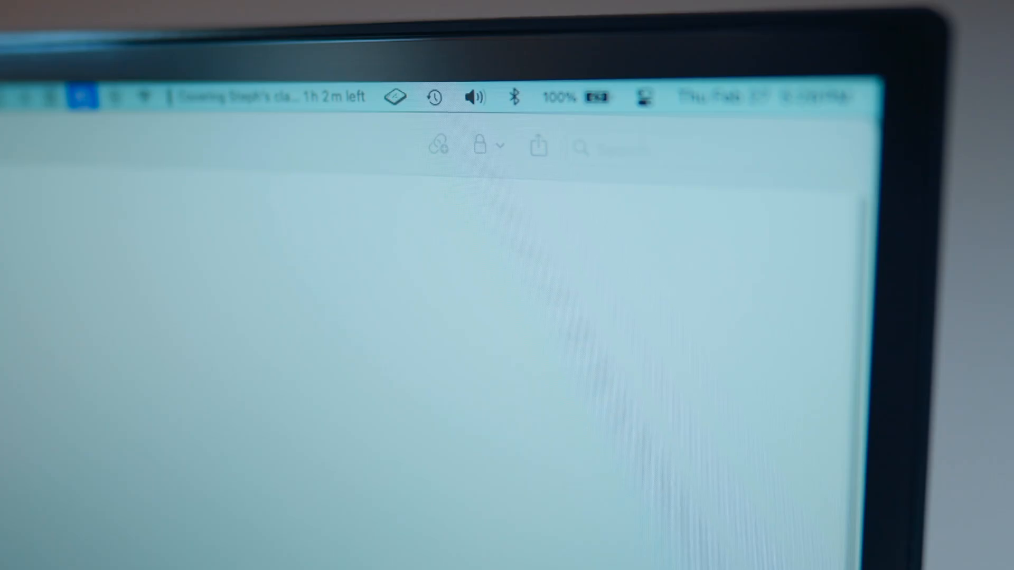
Step: Show the menu bar Sound menu listing output devices, MacBook Pro Speakers current
click(475, 97)
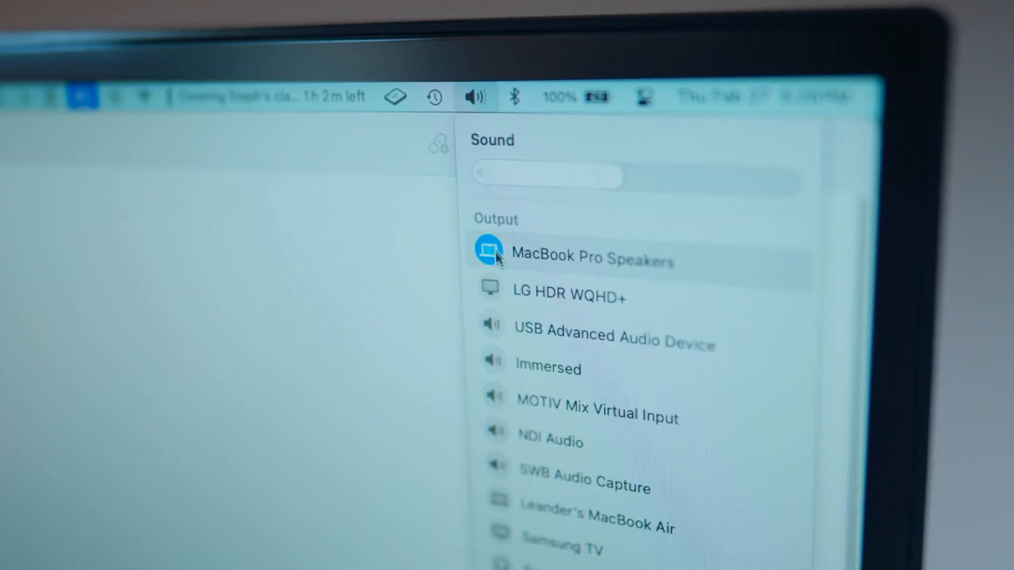